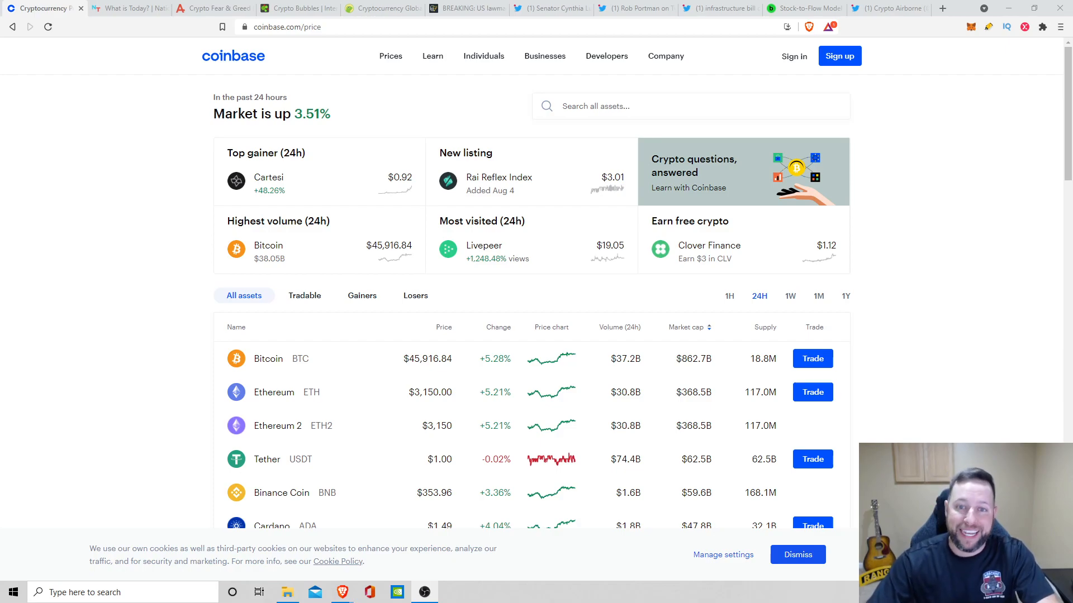
List Coinbase's top 24-hour gainers, led by Cartesi, then top losers, led by Harvest Finance.
{"action": "left_click", "coordinate": [361, 296]}
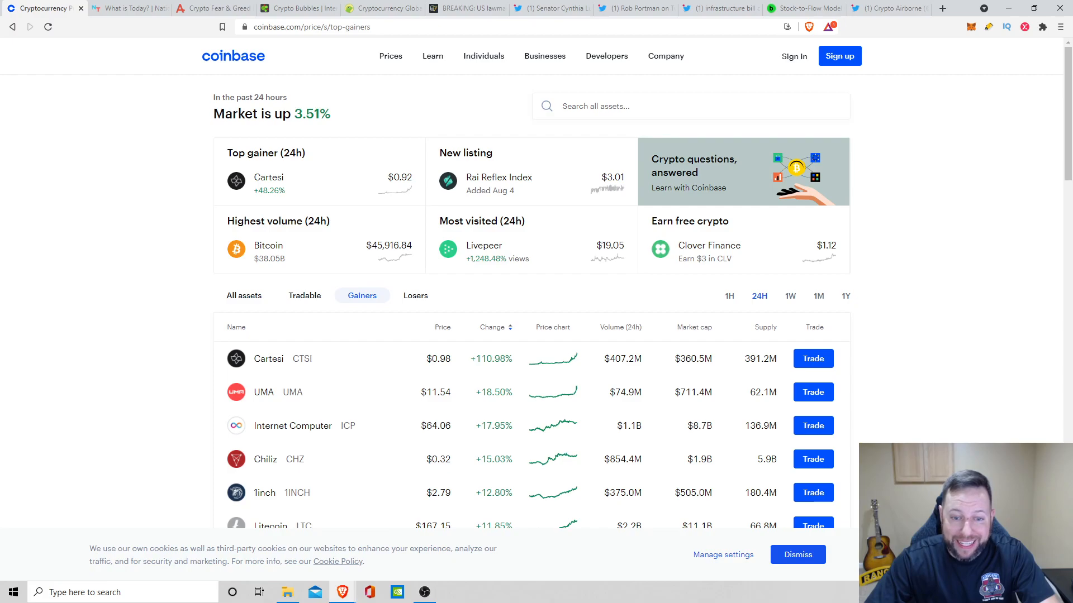
{"action": "mouse_move", "coordinate": [415, 296]}
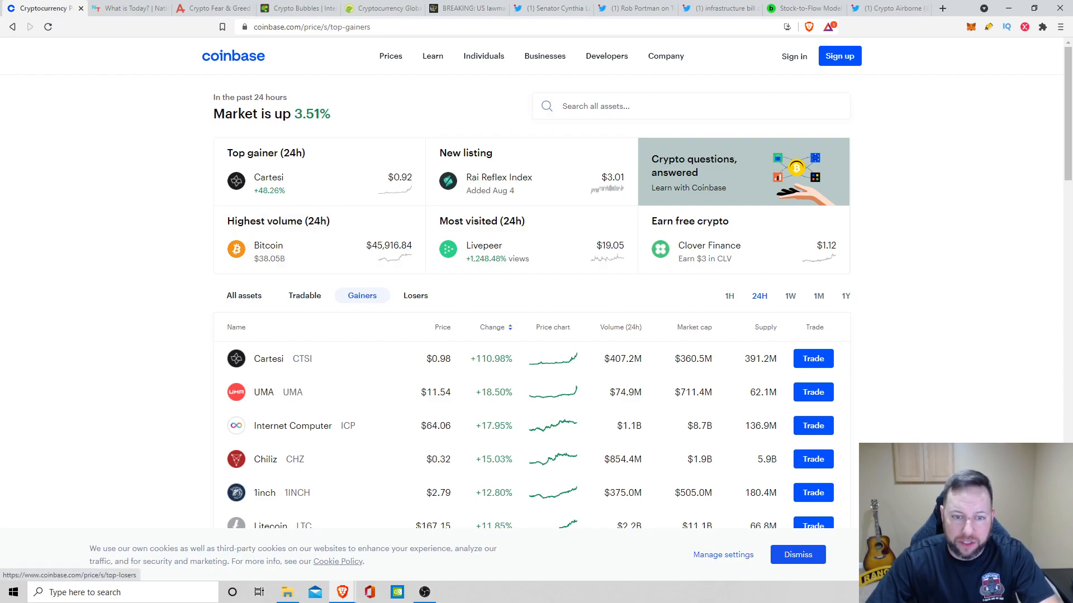
{"action": "left_click", "coordinate": [414, 296]}
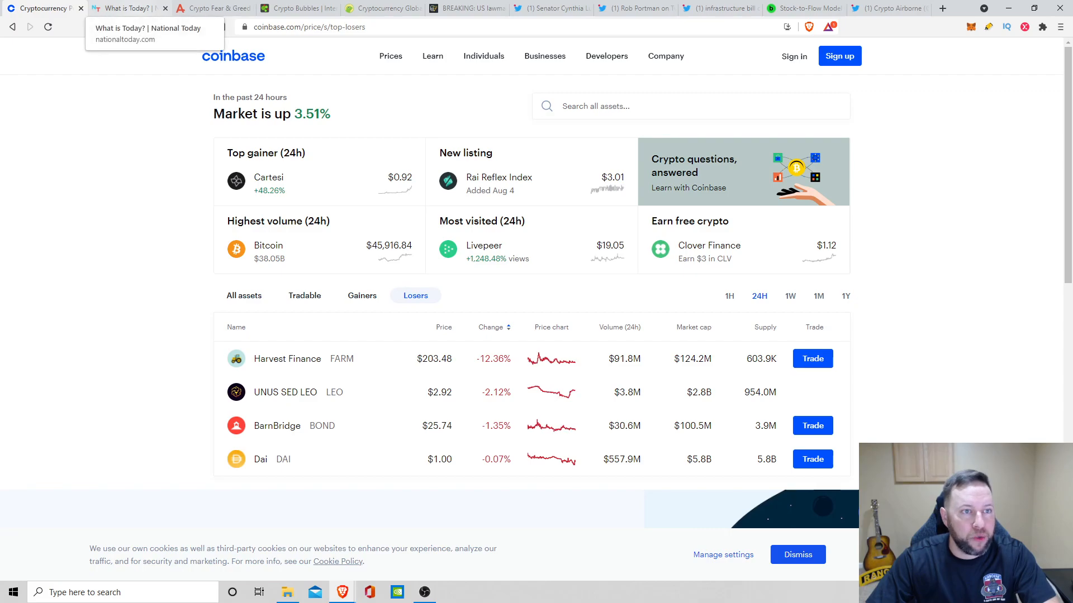
{"action": "left_click", "coordinate": [127, 8]}
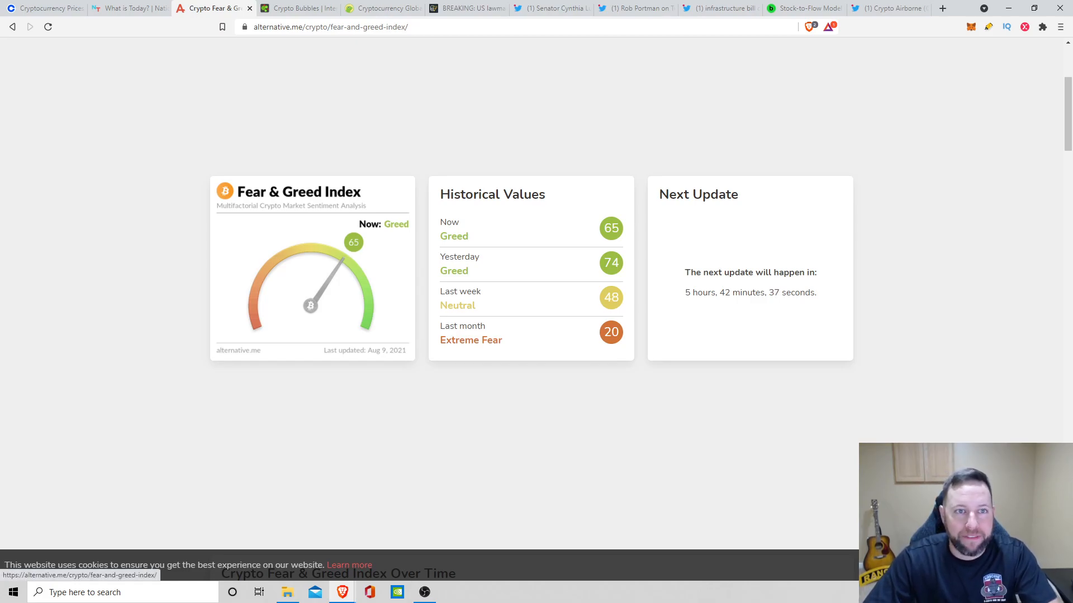
Show the Crypto Bubbles Top 100 Day map, with RVN up 17.5% and CHZ up 14.3%.
{"action": "left_click", "coordinate": [298, 7]}
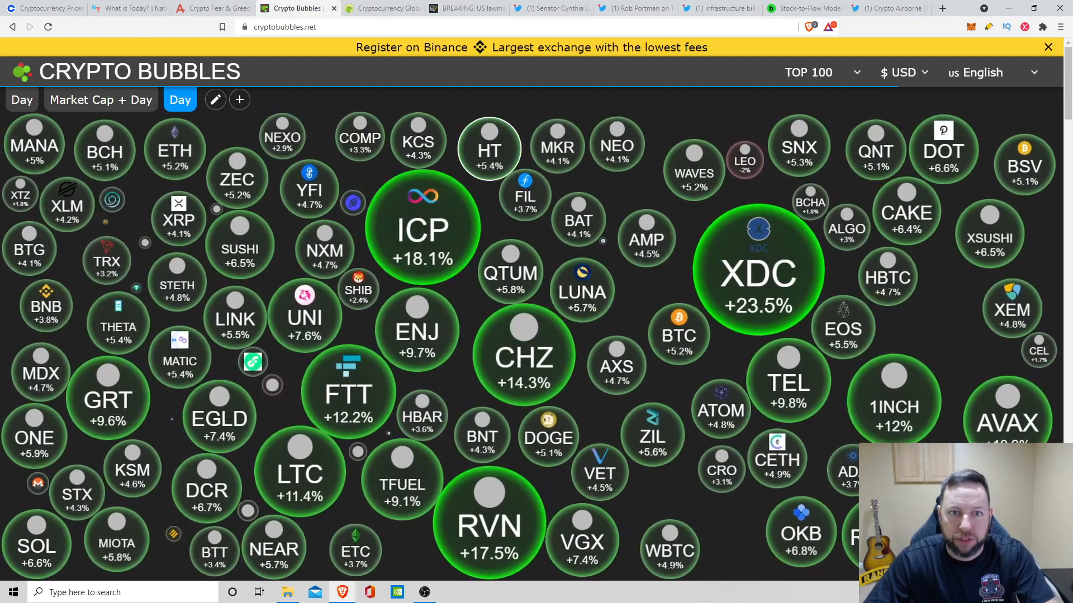
Show CoinGecko's all-time total market cap chart, peaking near $2.44 trillion in May 2021.
{"action": "left_click", "coordinate": [380, 8]}
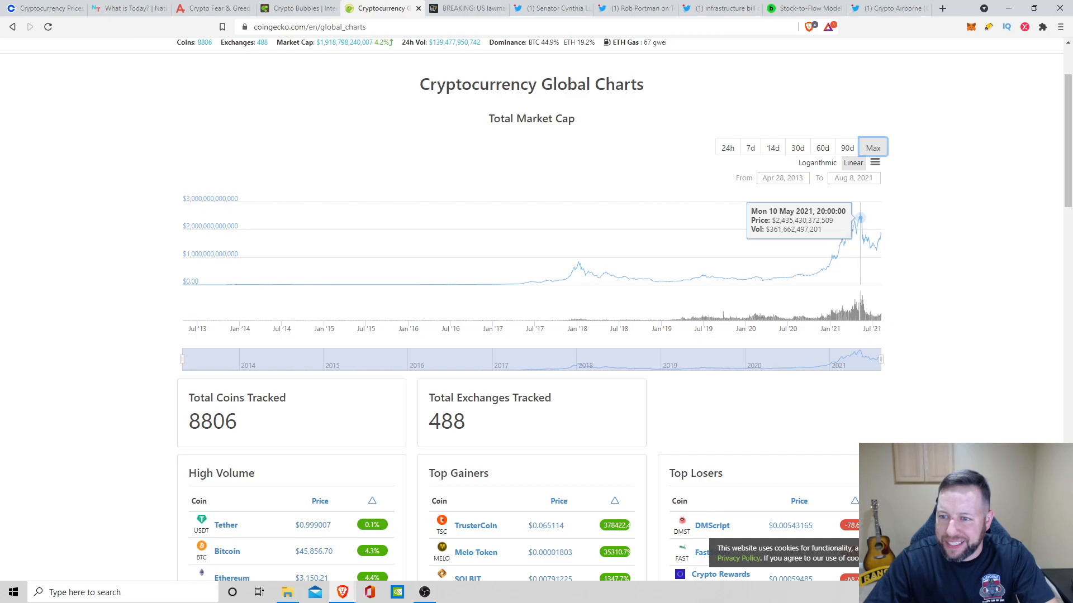
{"action": "mouse_move", "coordinate": [860, 216]}
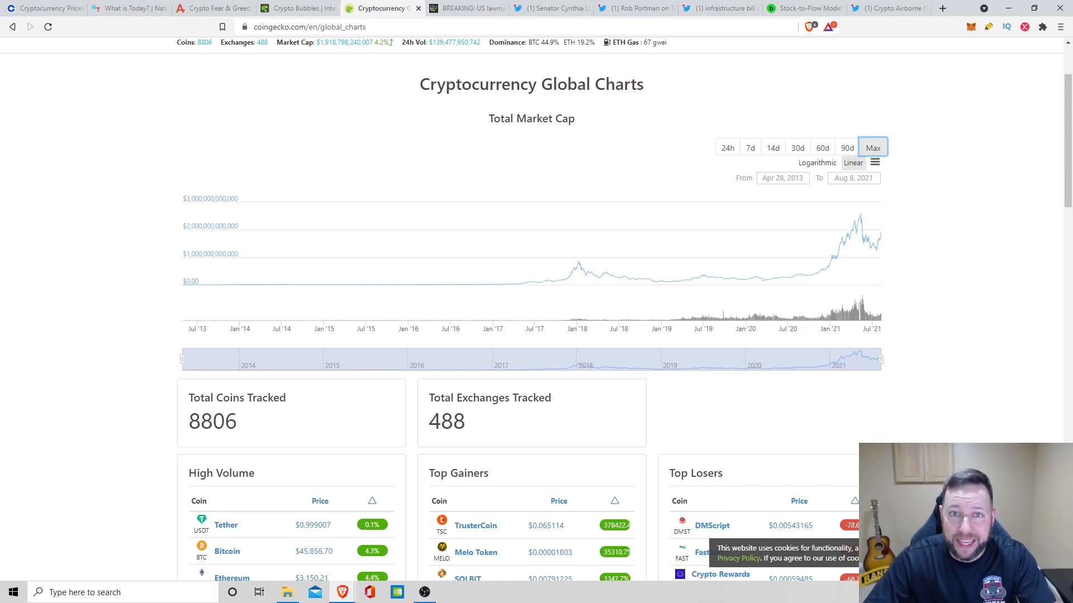
Read the Cointelegraph infrastructure-bill amendment article past its quotes and newsletter box to the hashtags.
{"action": "left_click", "coordinate": [467, 8]}
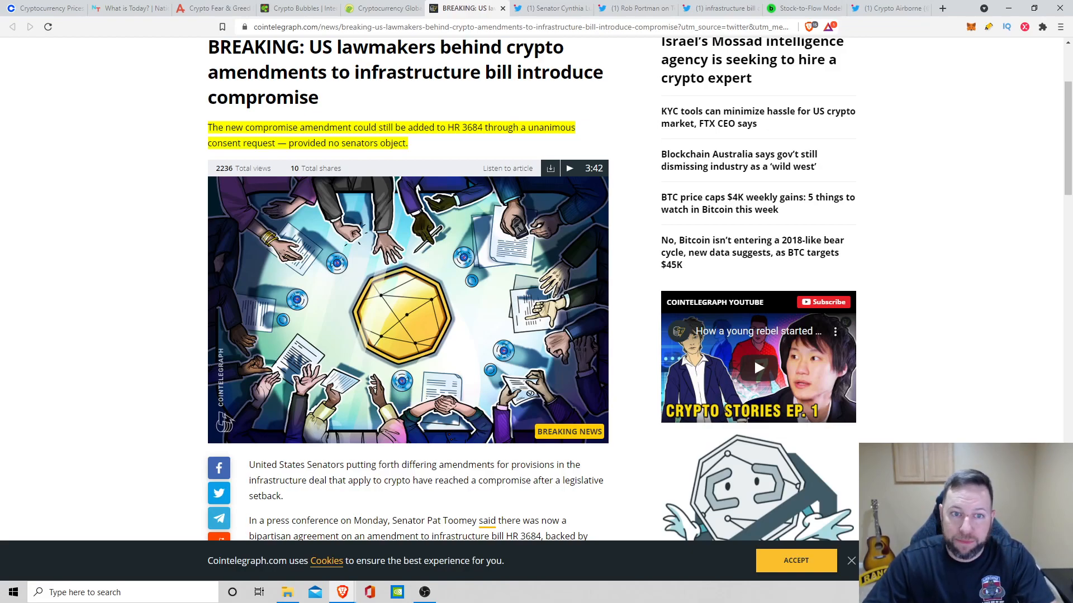
{"action": "scroll", "scroll_direction": "down", "scroll_amount": 3}
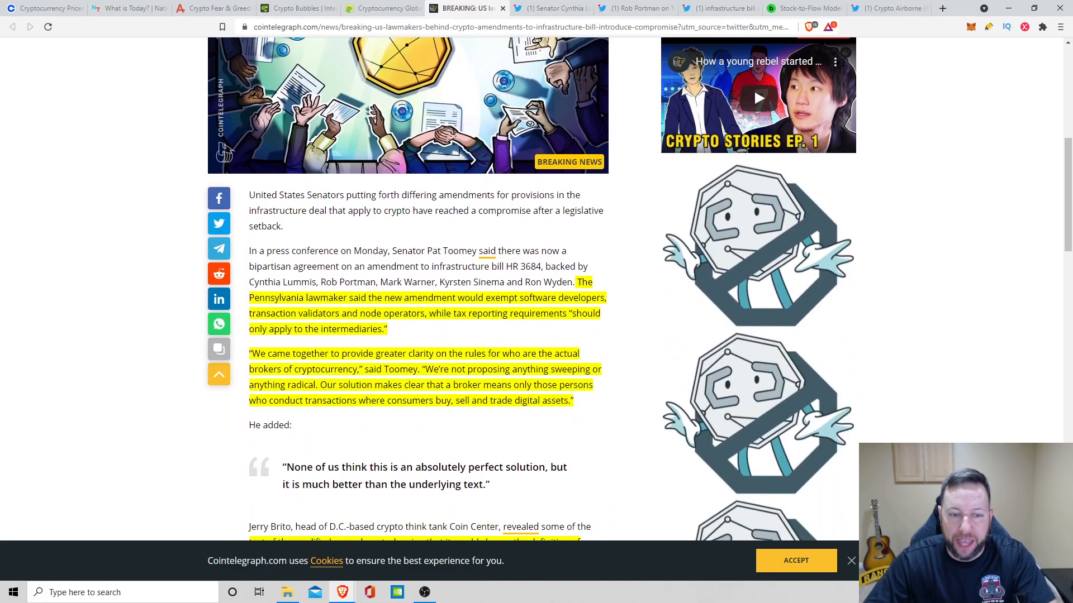
{"action": "scroll", "scroll_direction": "down", "scroll_amount": 3}
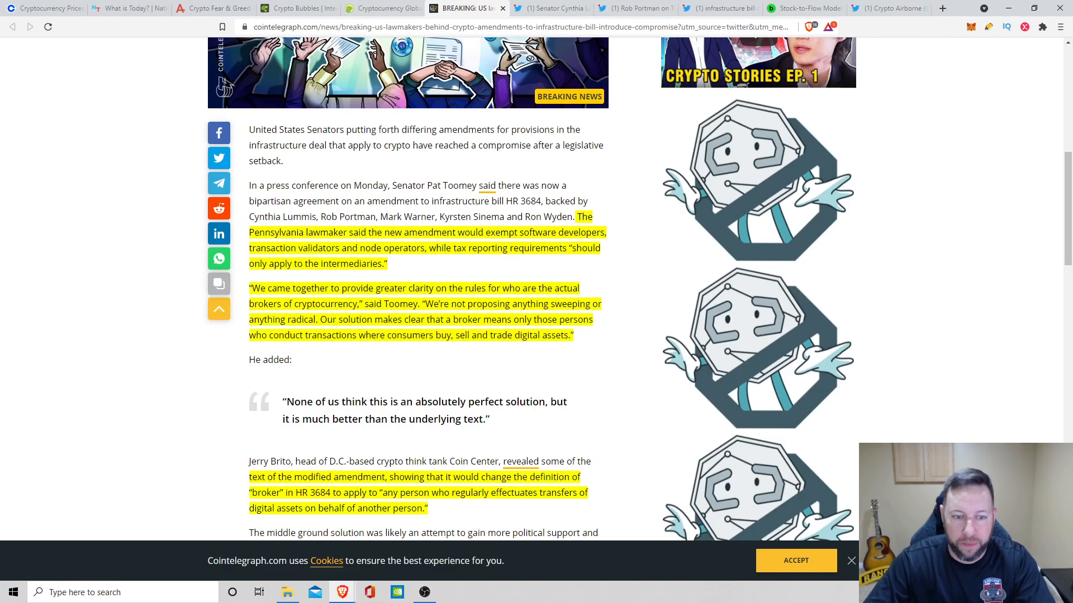
{"action": "scroll", "scroll_direction": "down", "scroll_amount": 3}
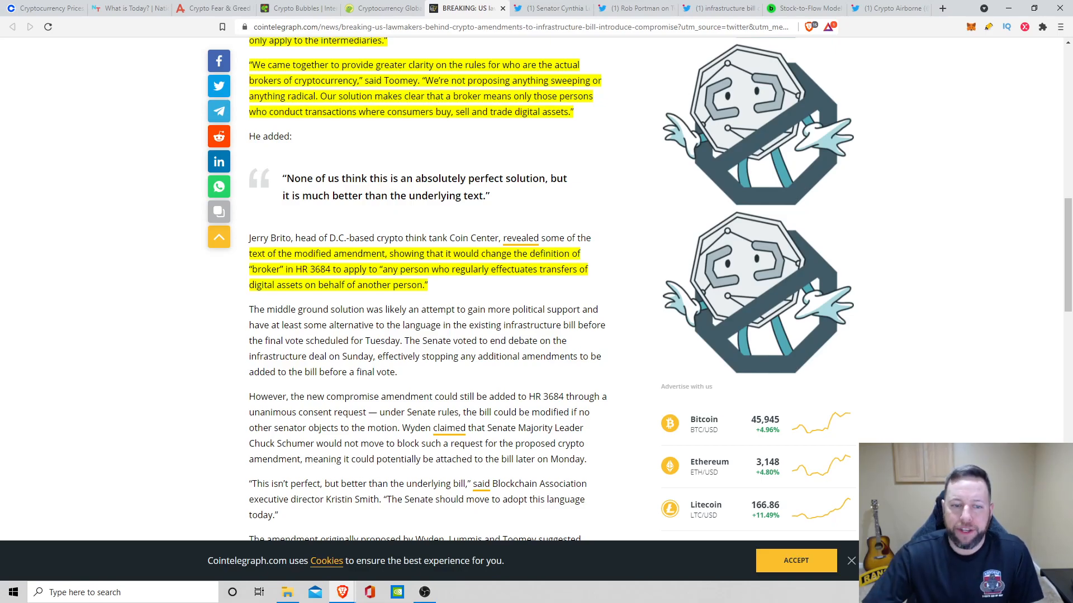
{"action": "scroll", "scroll_direction": "down", "scroll_amount": 3}
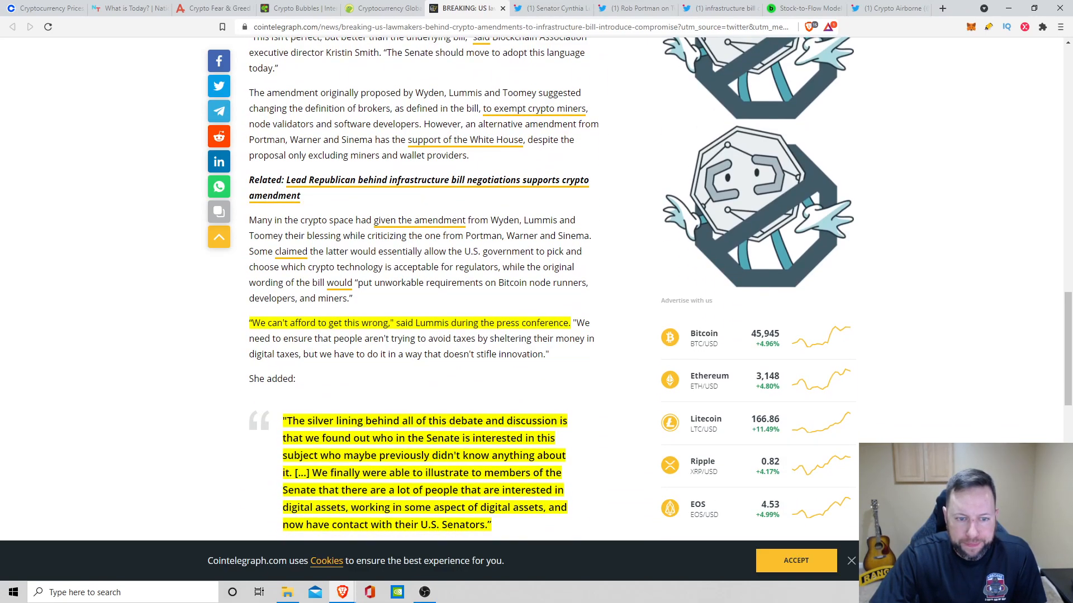
{"action": "scroll", "scroll_direction": "down", "scroll_amount": 3}
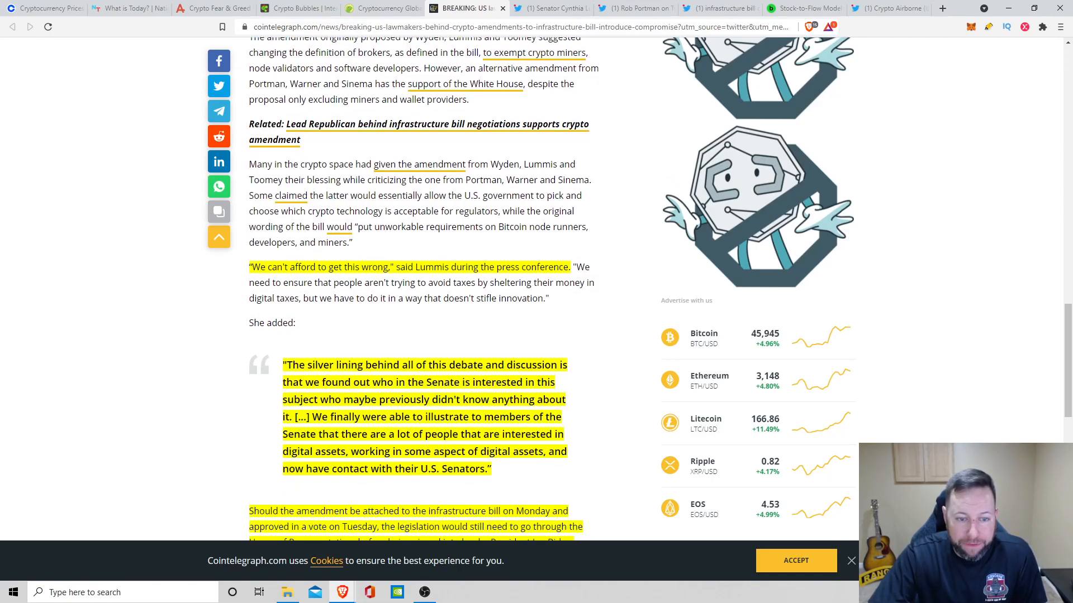
{"action": "scroll", "scroll_direction": "down", "scroll_amount": 3}
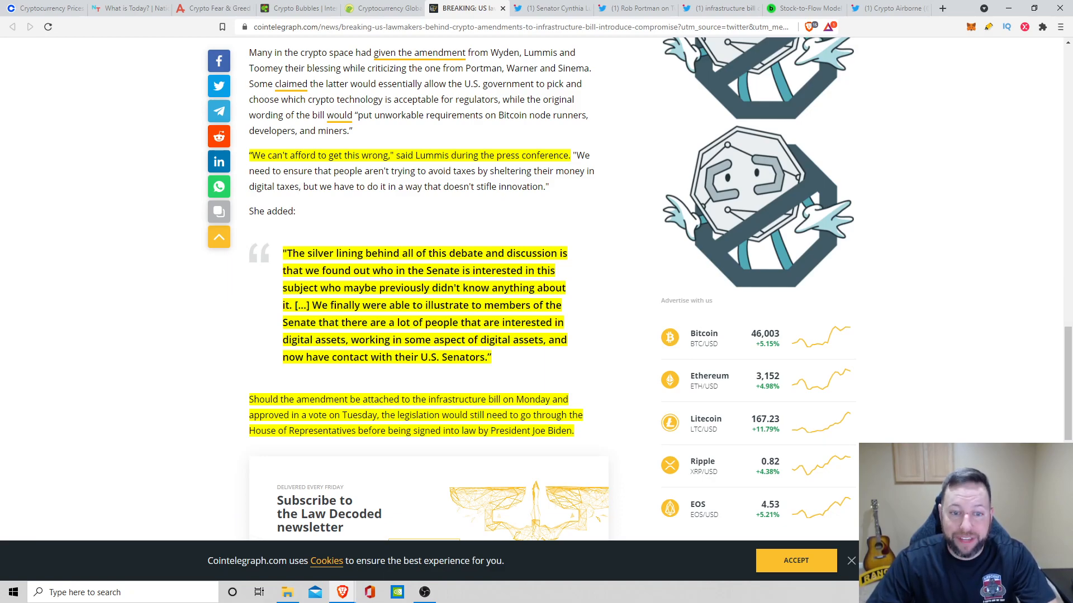
{"action": "scroll", "scroll_direction": "down", "scroll_amount": 3}
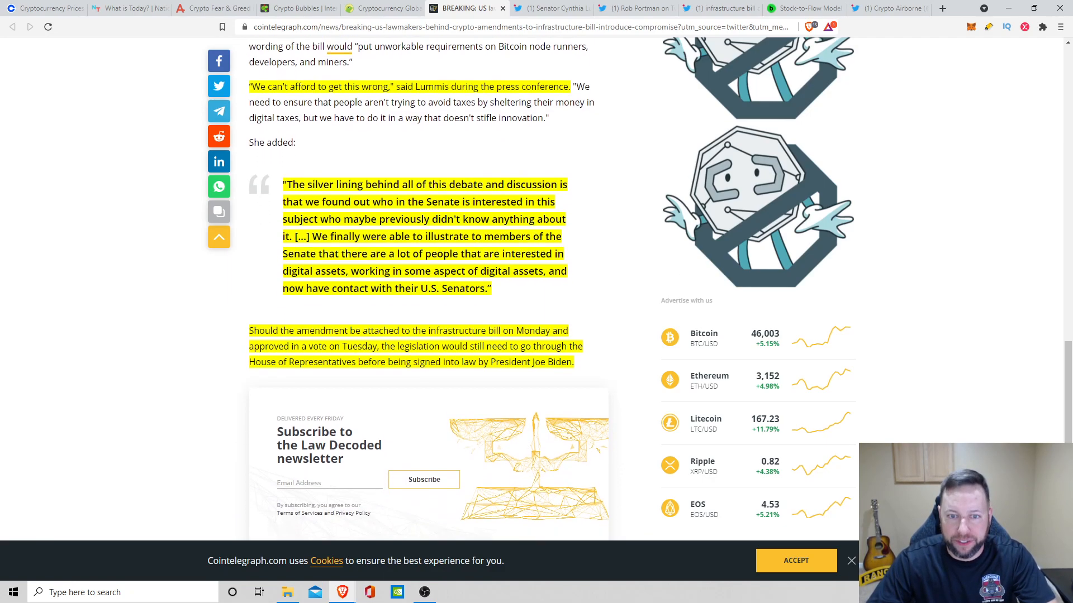
{"action": "scroll", "scroll_direction": "down", "scroll_amount": 3}
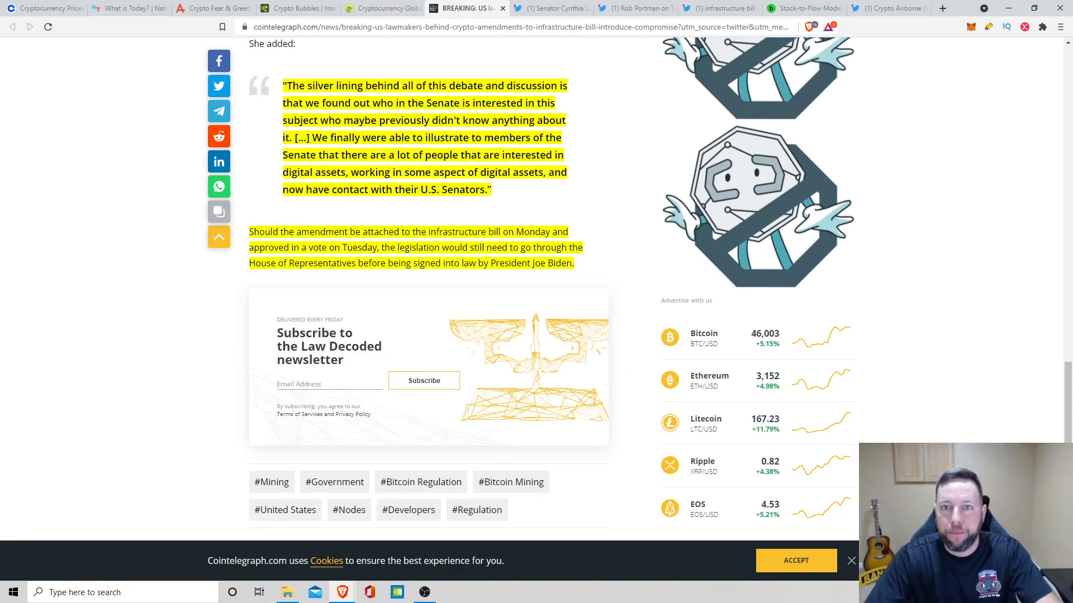
{"action": "left_click", "coordinate": [551, 7]}
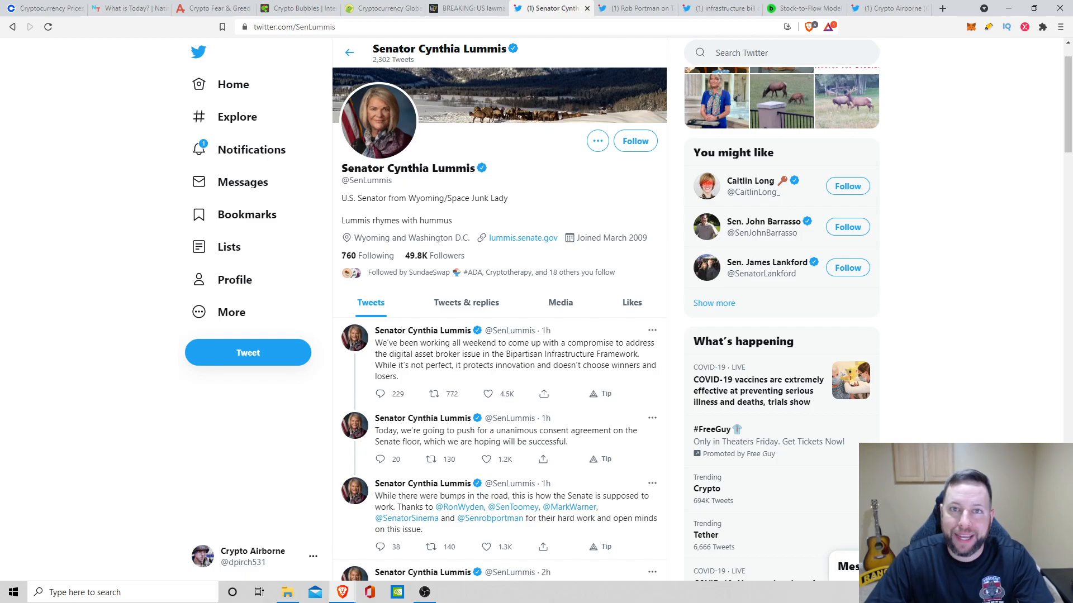
Show Rob Portman's tweet announcing the senators' agreement on crypto IRS reporting rules.
{"action": "left_click", "coordinate": [629, 7]}
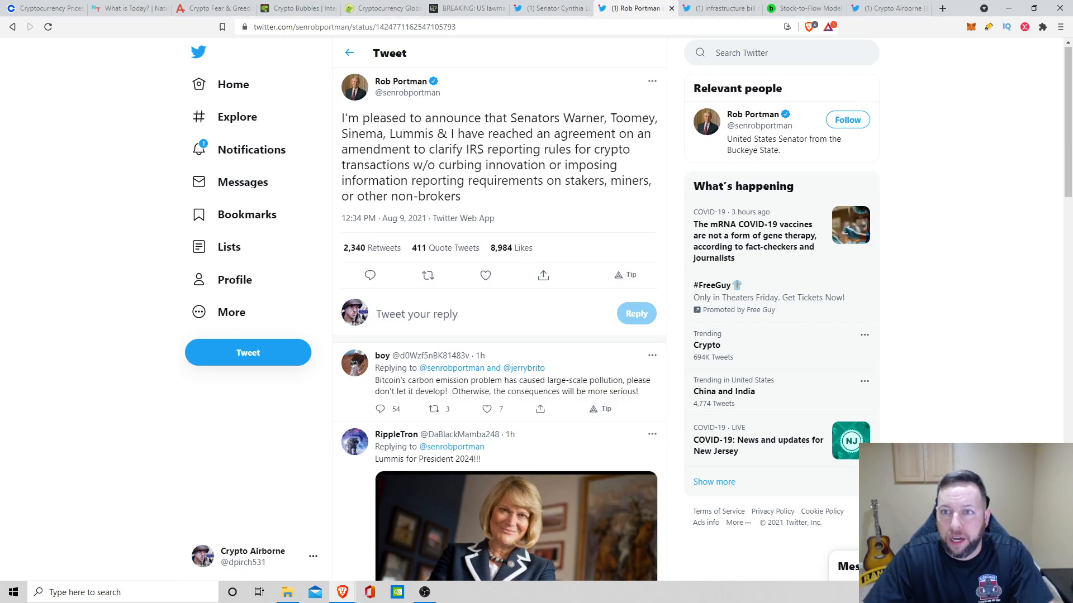
Show the infrastructure bill tweet search, then LookIntoBitcoin's Stock-to-Flow Model chart through 2028.
{"action": "left_click", "coordinate": [716, 7]}
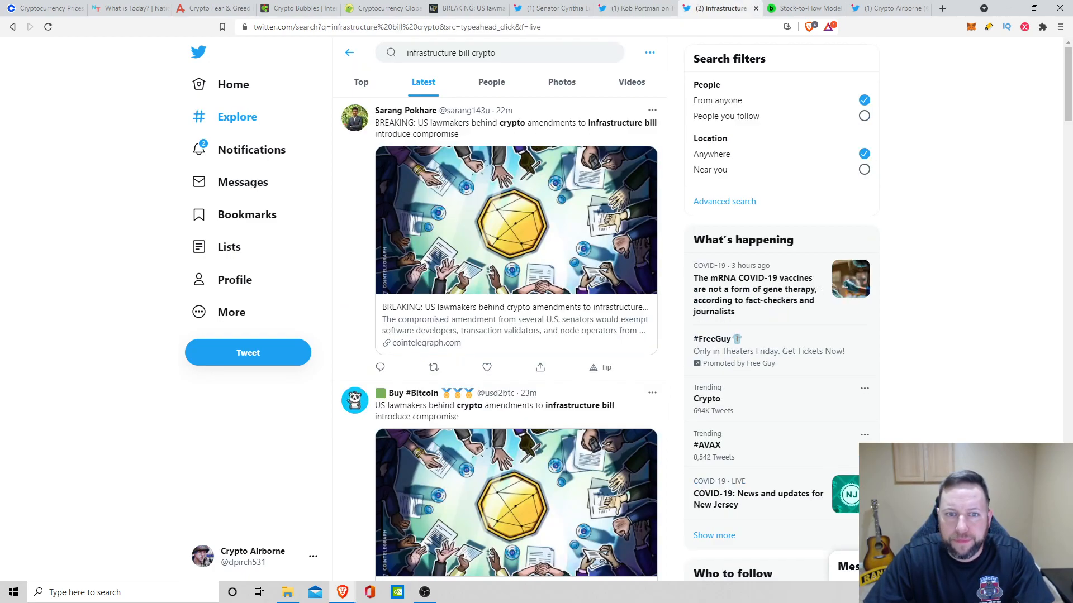
{"action": "left_click", "coordinate": [804, 9]}
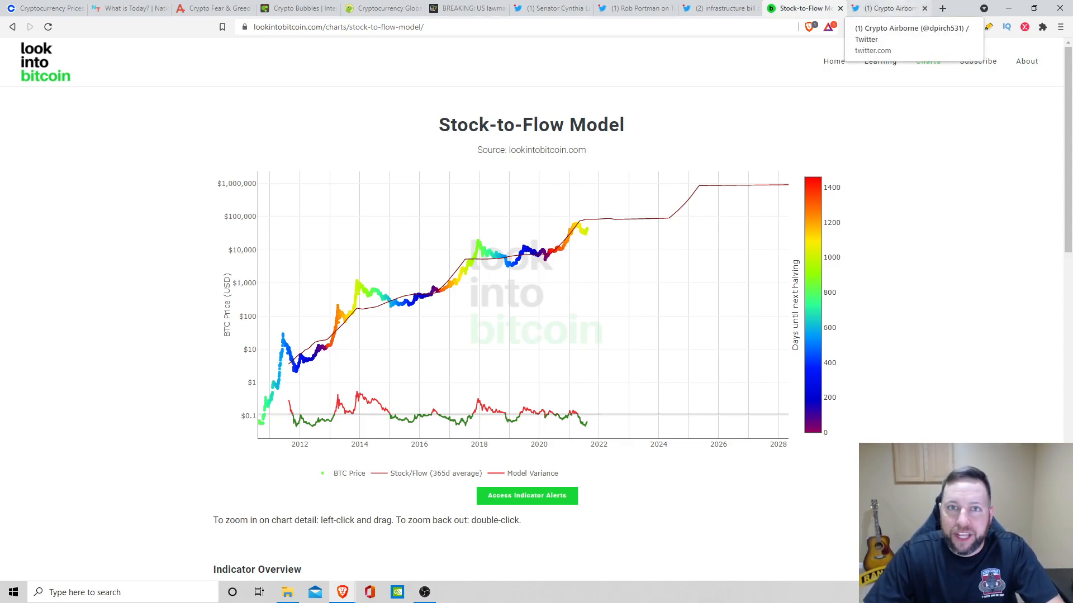
Browse the Crypto Airborne Twitter profile down to its thread arguing crypto isn't a Ponzi scheme.
{"action": "left_click", "coordinate": [887, 7]}
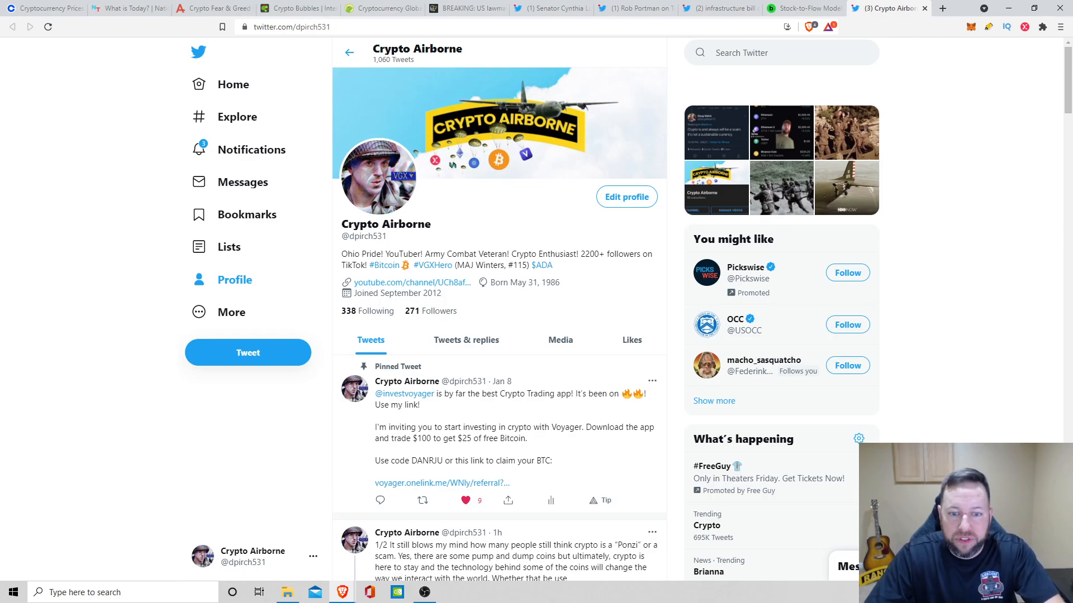
{"action": "scroll", "scroll_direction": "down", "scroll_amount": 3}
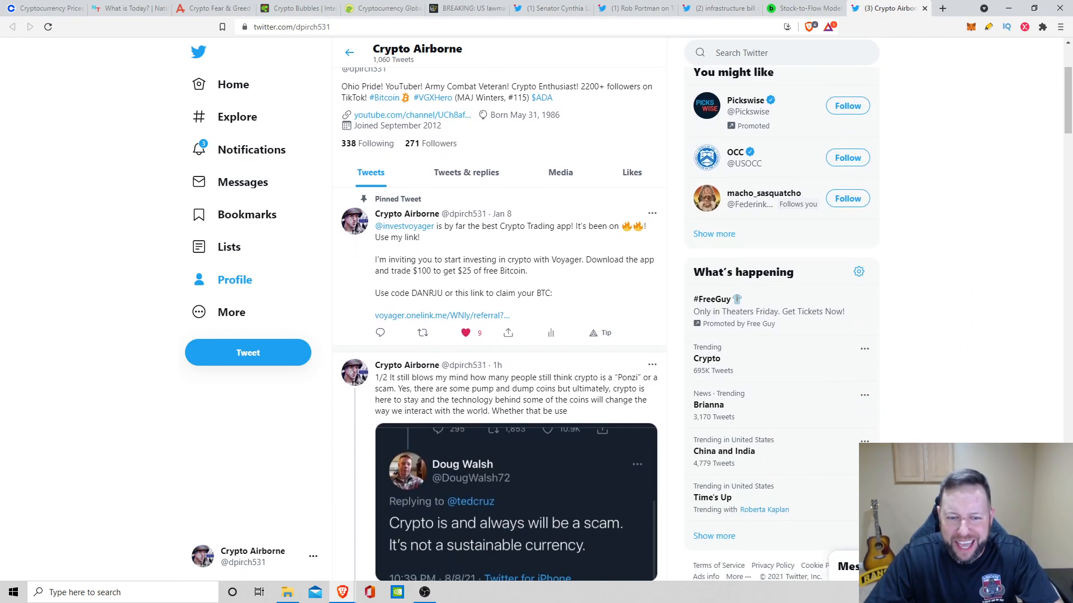
{"action": "scroll", "scroll_direction": "down", "scroll_amount": 3}
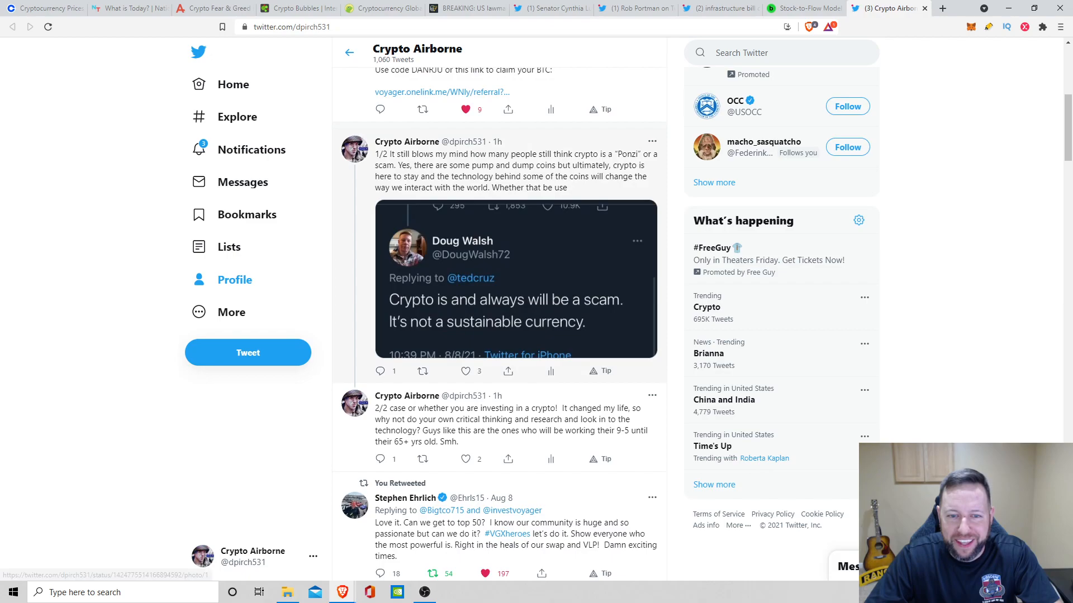